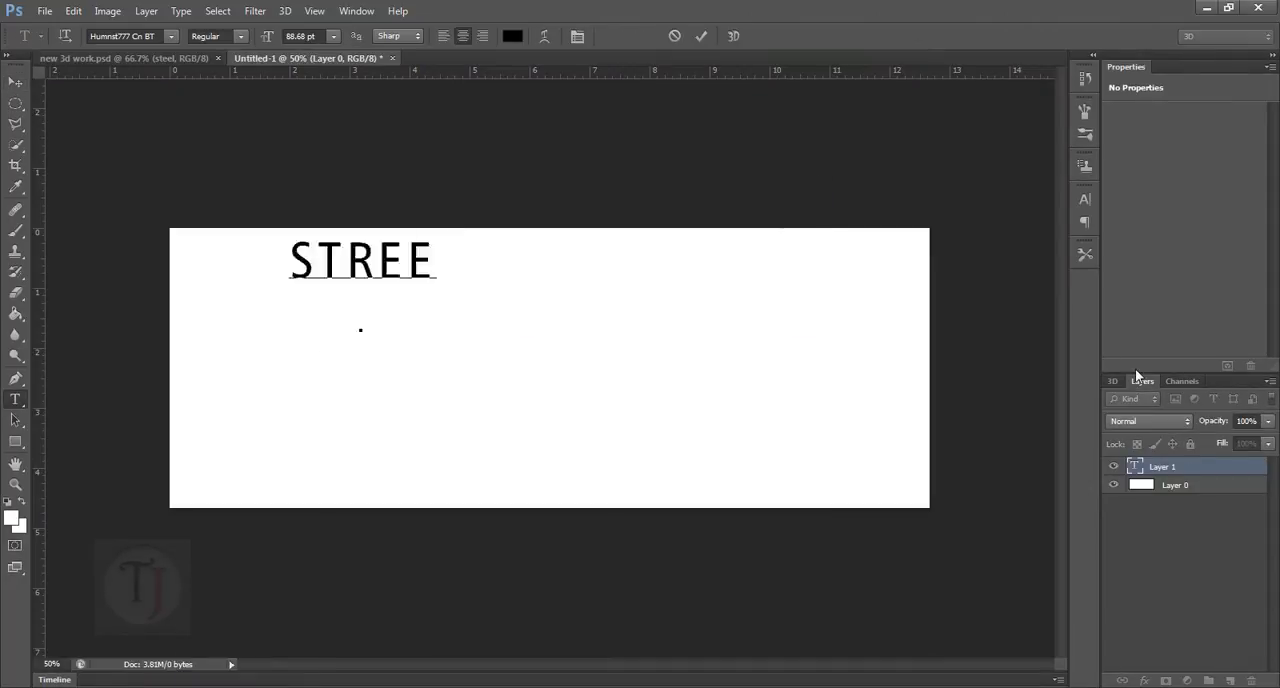
Extrude the 'Street Lovers' script lettering into a 3D text object
{"action": "left_click", "coordinate": [166, 37]}
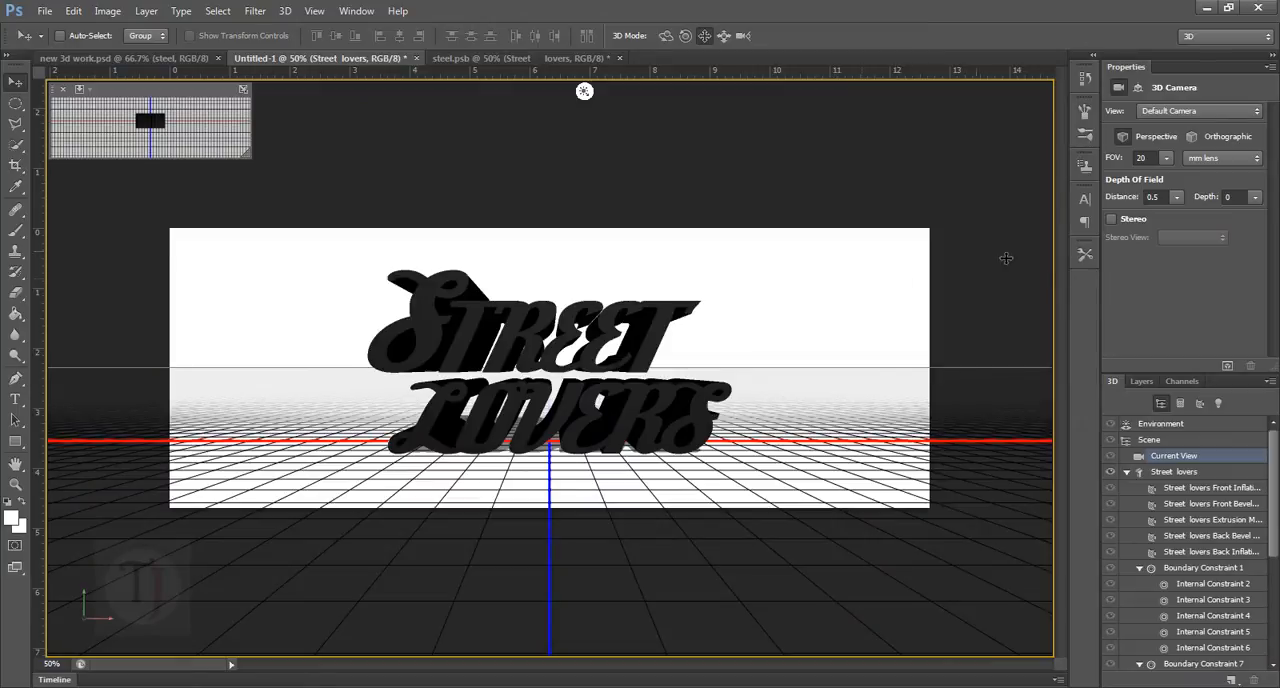
Make Layer 0 a postcard plane, select it with the text layer, and merge both
{"action": "left_click", "coordinate": [1142, 381]}
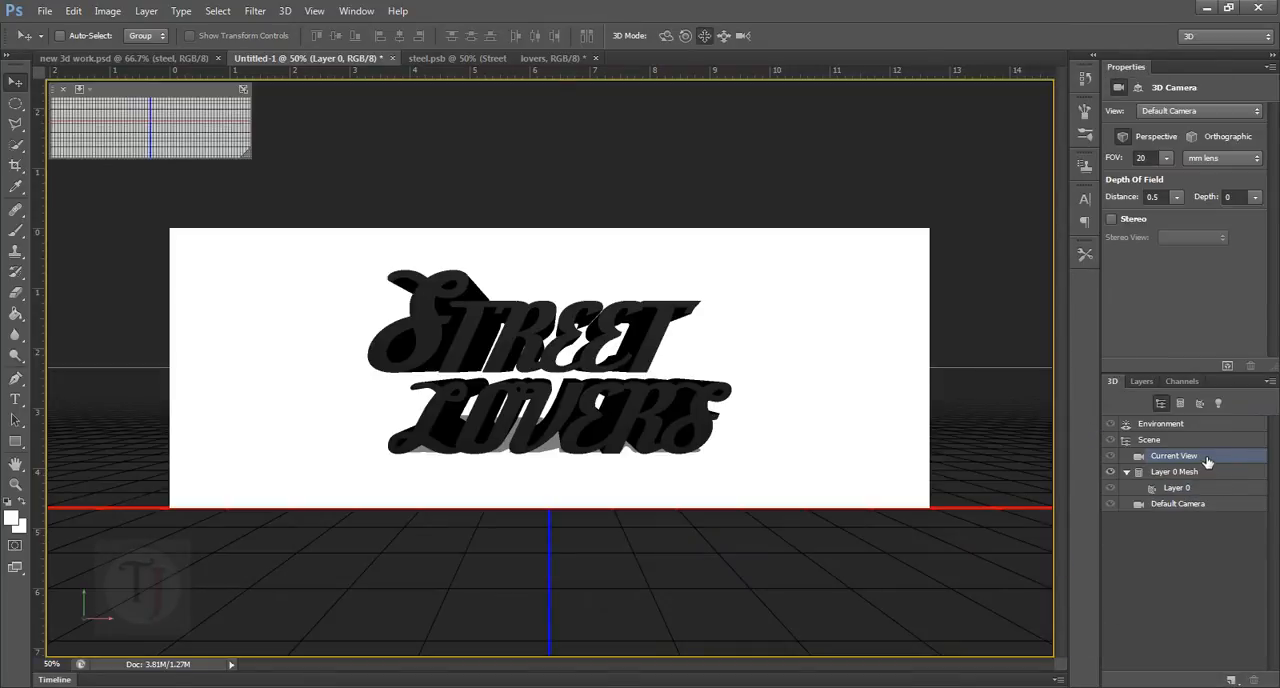
{"action": "left_click", "coordinate": [1141, 381]}
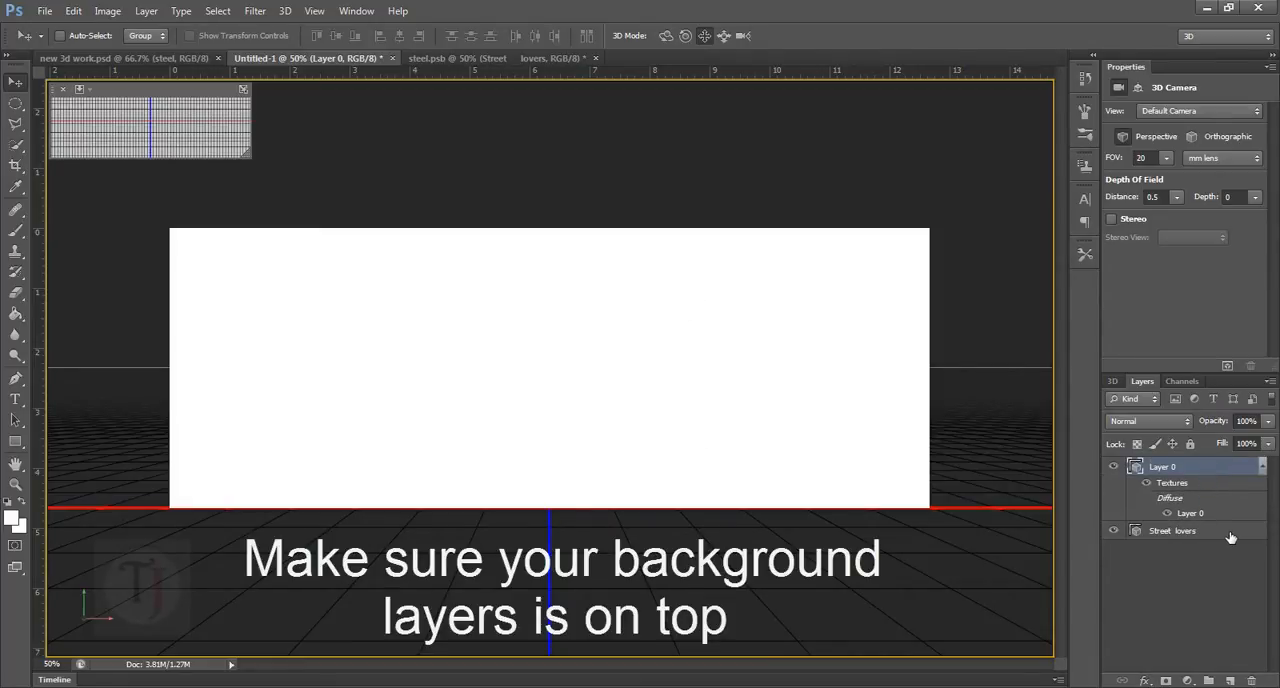
{"action": "left_click", "coordinate": [1175, 531]}
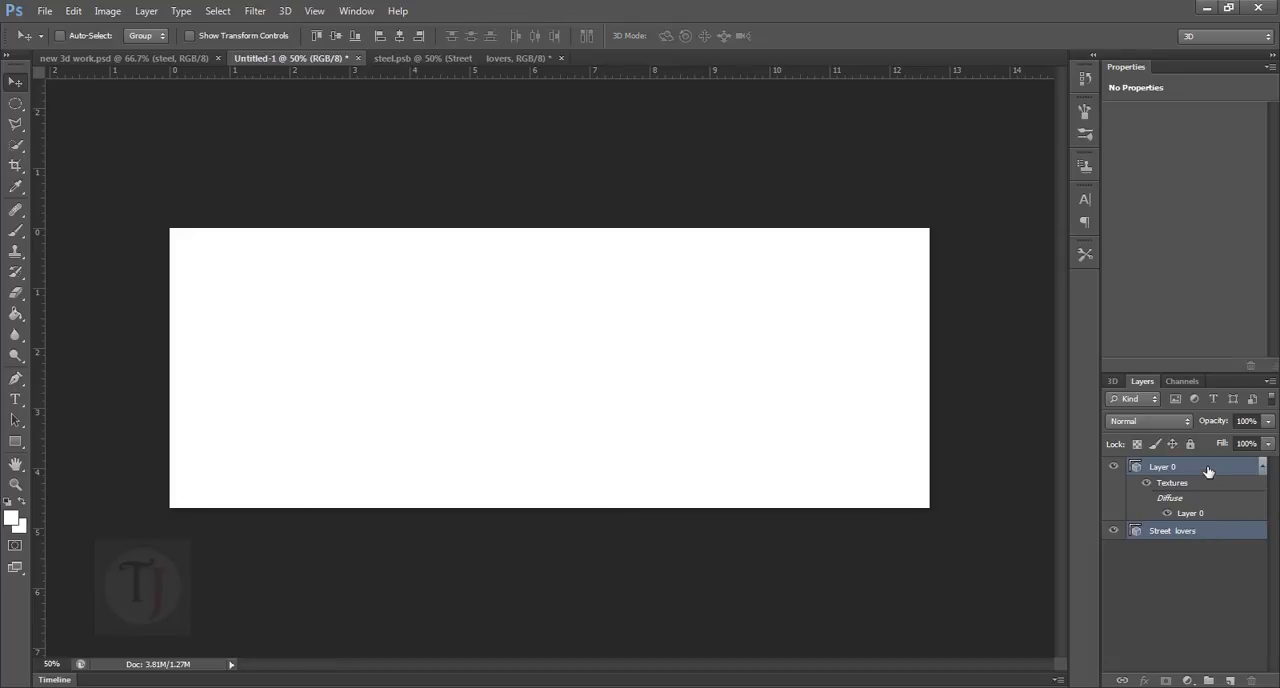
{"action": "left_click", "coordinate": [288, 11]}
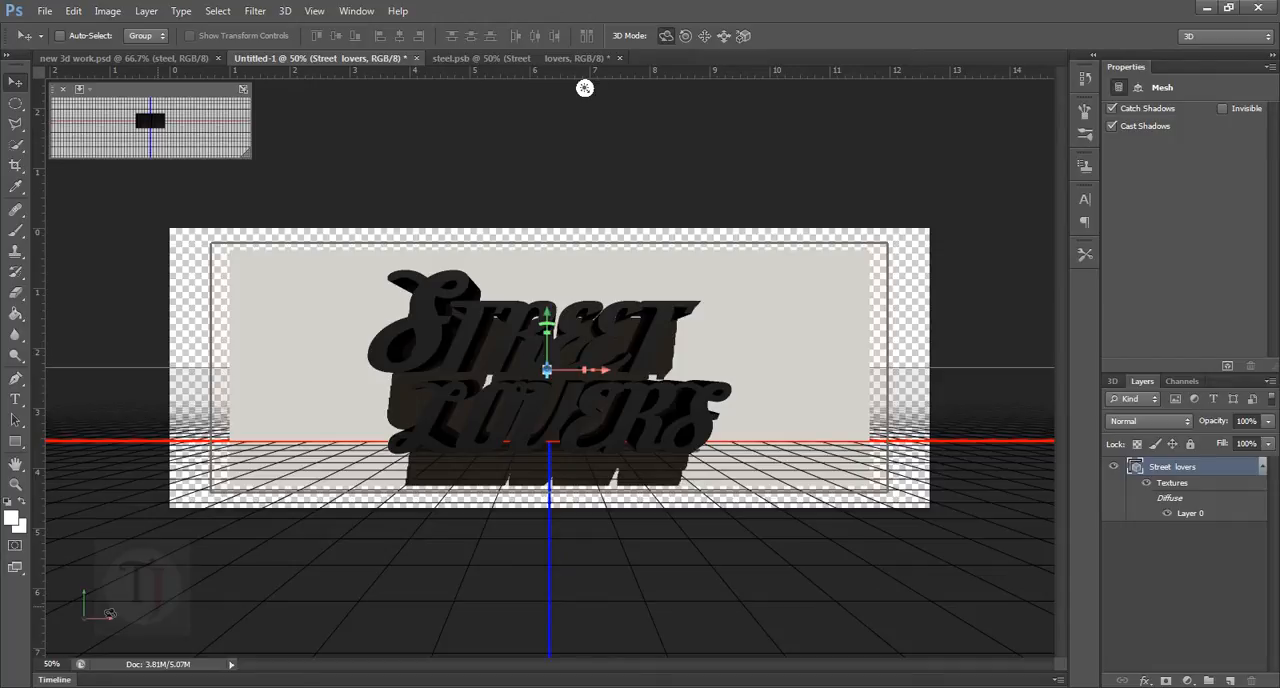
Orbit the camera, move the text along Z, and tilt it steeply
{"action": "left_click_drag", "start_coordinate": [585, 88], "coordinate": [856, 88]}
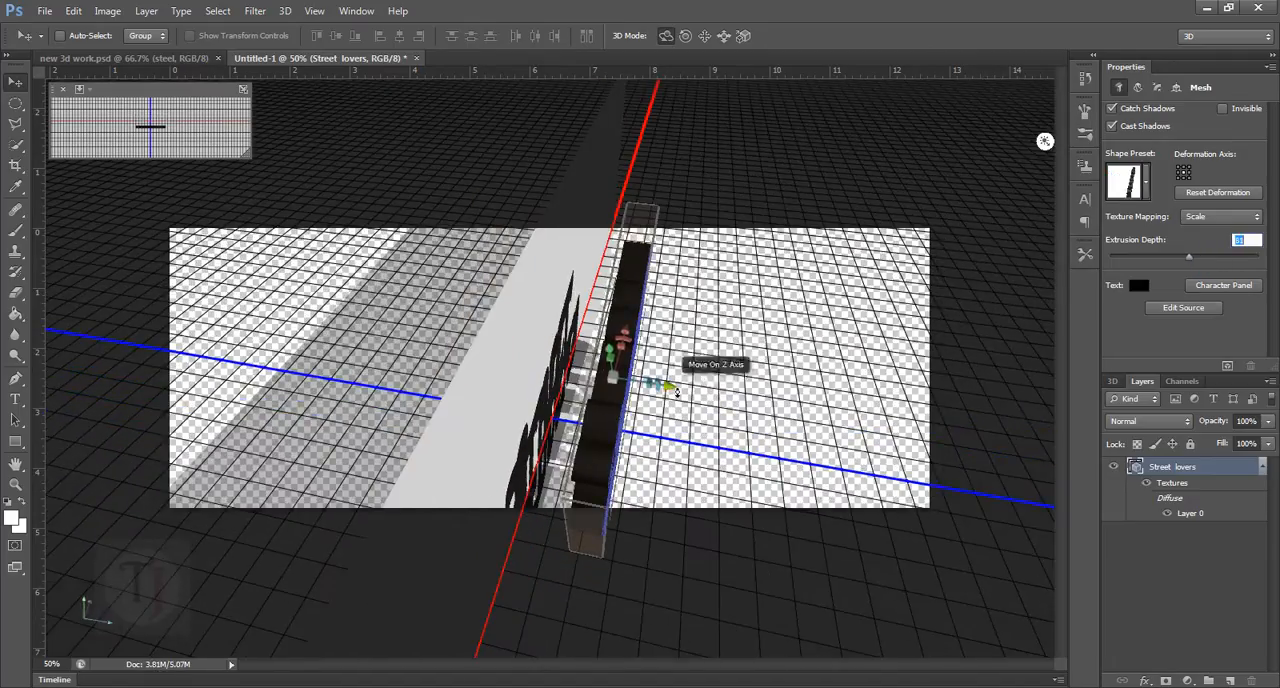
{"action": "left_click_drag", "start_coordinate": [670, 385], "coordinate": [582, 88]}
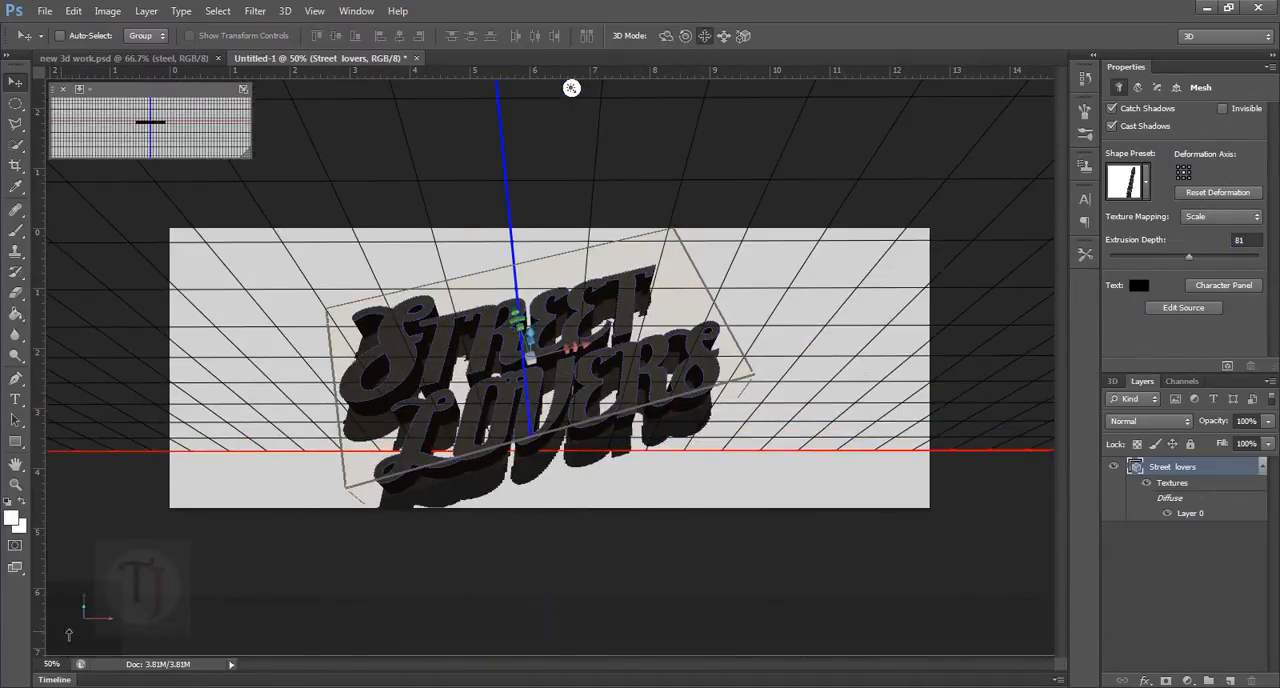
{"action": "left_click_drag", "start_coordinate": [520, 340], "coordinate": [550, 320]}
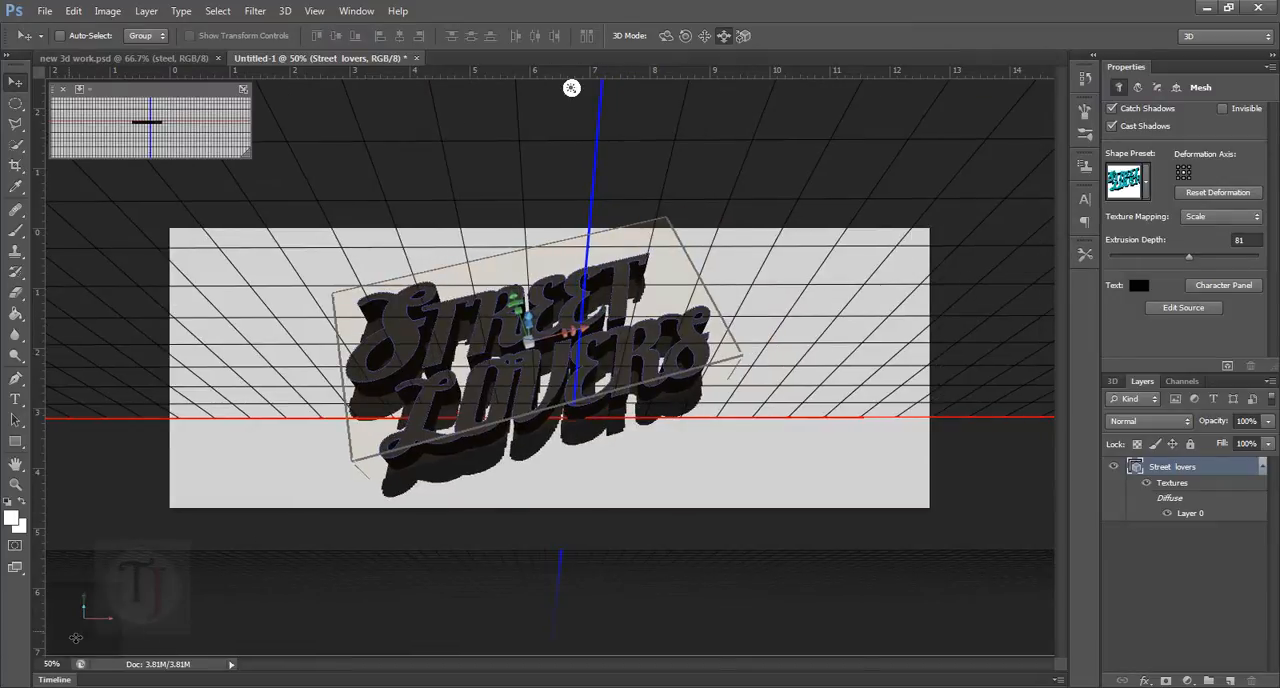
{"action": "left_click_drag", "start_coordinate": [575, 330], "coordinate": [545, 342]}
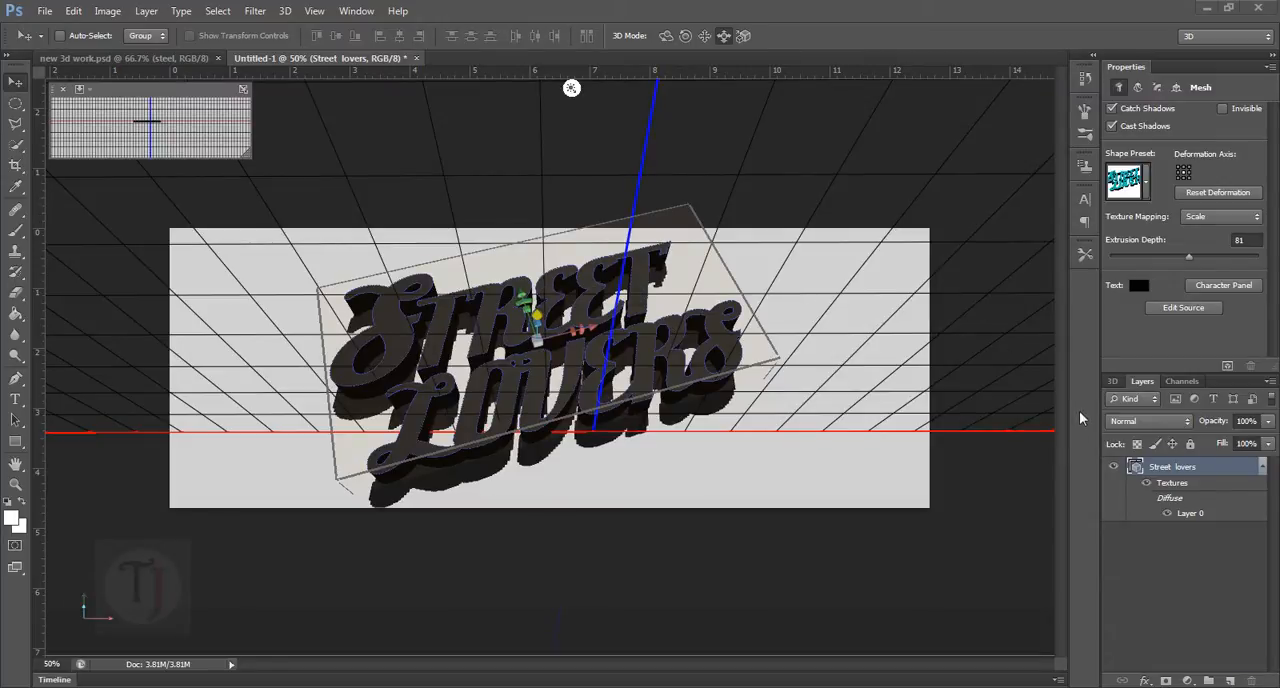
{"action": "mouse_move", "coordinate": [170, 99]}
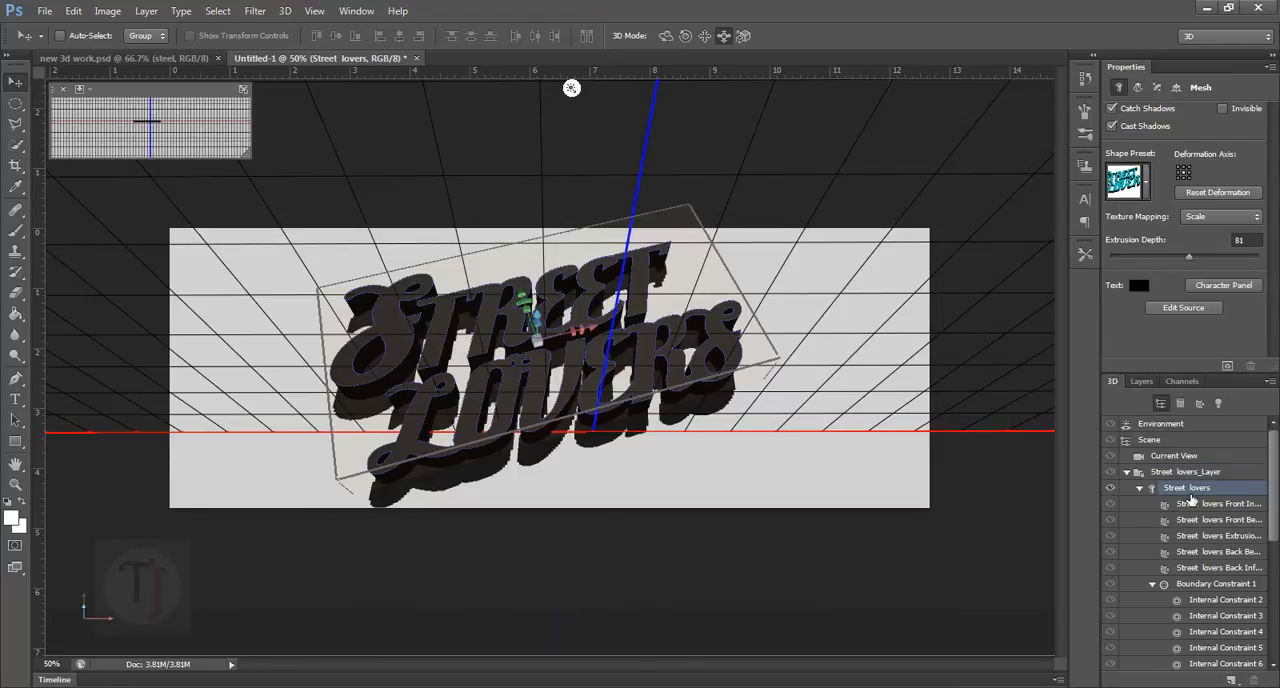
Apply the Bevel Frame shape preset and a ridged front-cap bevel contour
{"action": "left_click", "coordinate": [1128, 178]}
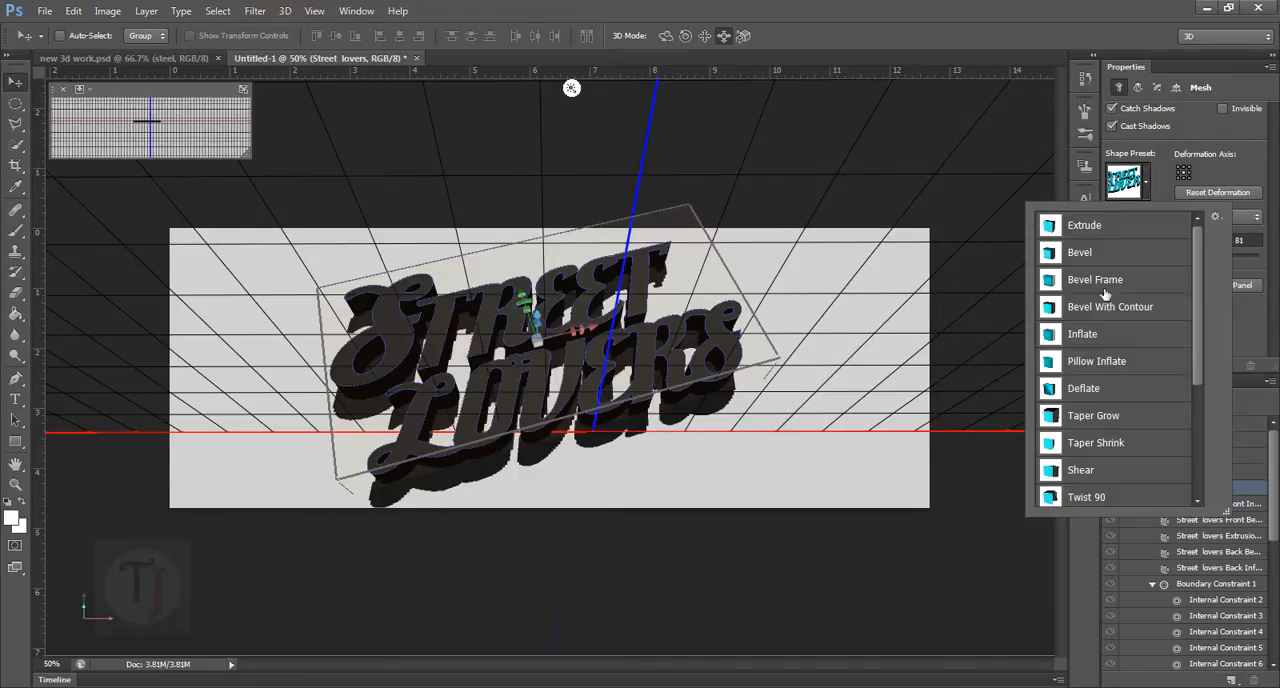
{"action": "left_click", "coordinate": [1095, 279]}
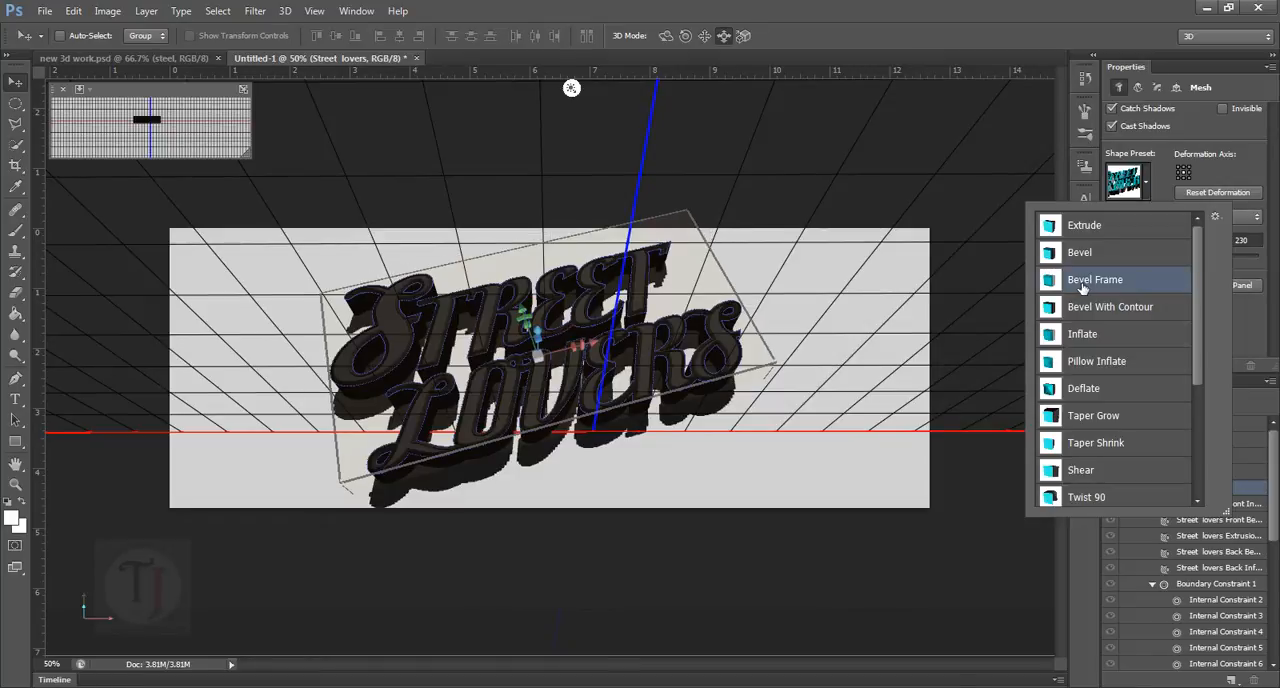
{"action": "mouse_move", "coordinate": [1150, 258]}
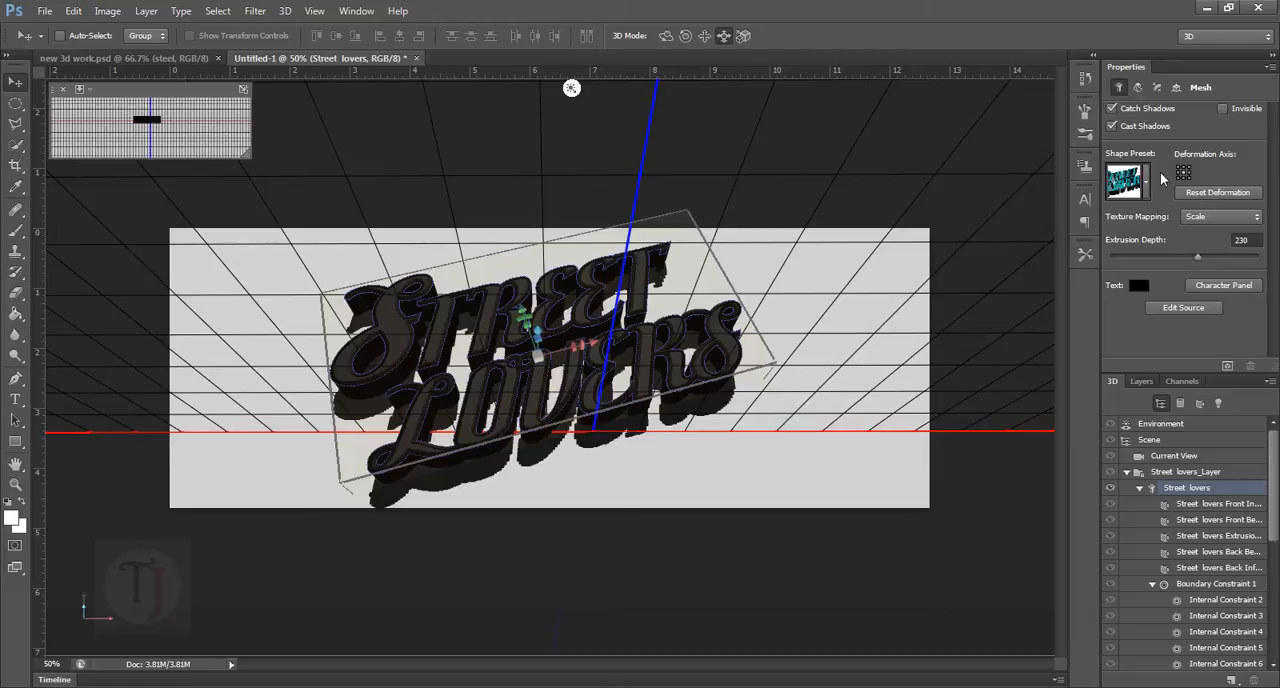
{"action": "left_click", "coordinate": [1137, 87]}
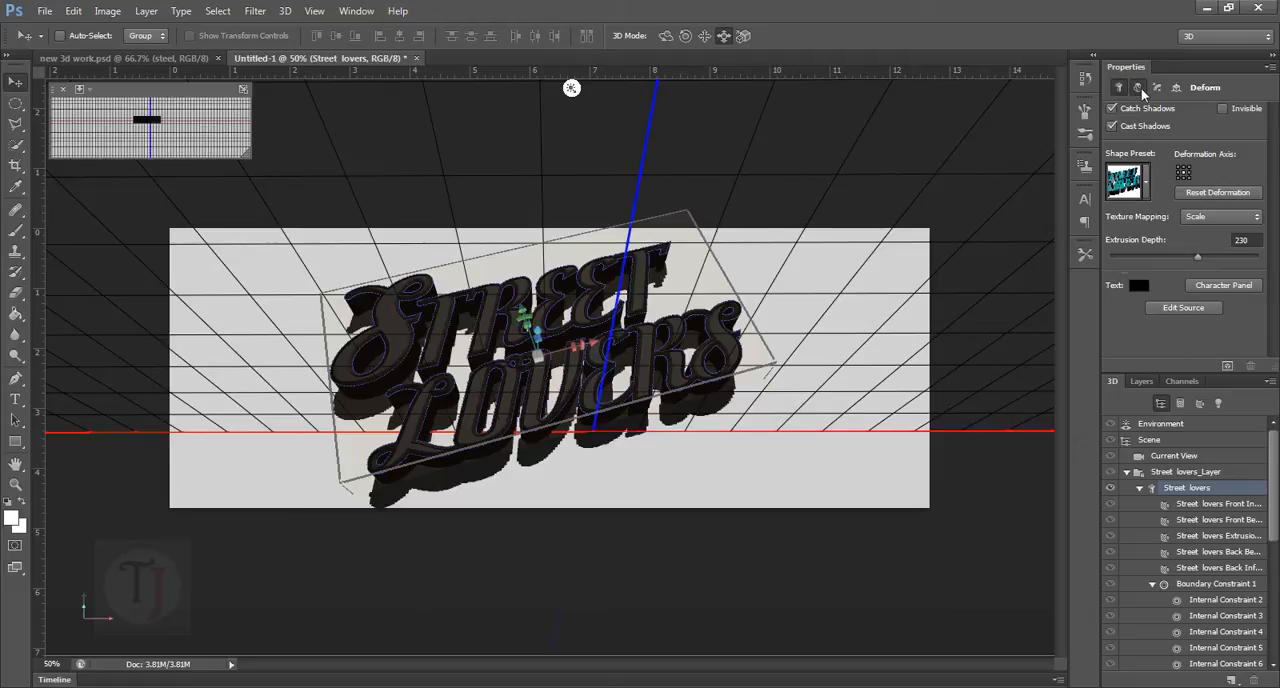
{"action": "left_click", "coordinate": [1164, 85]}
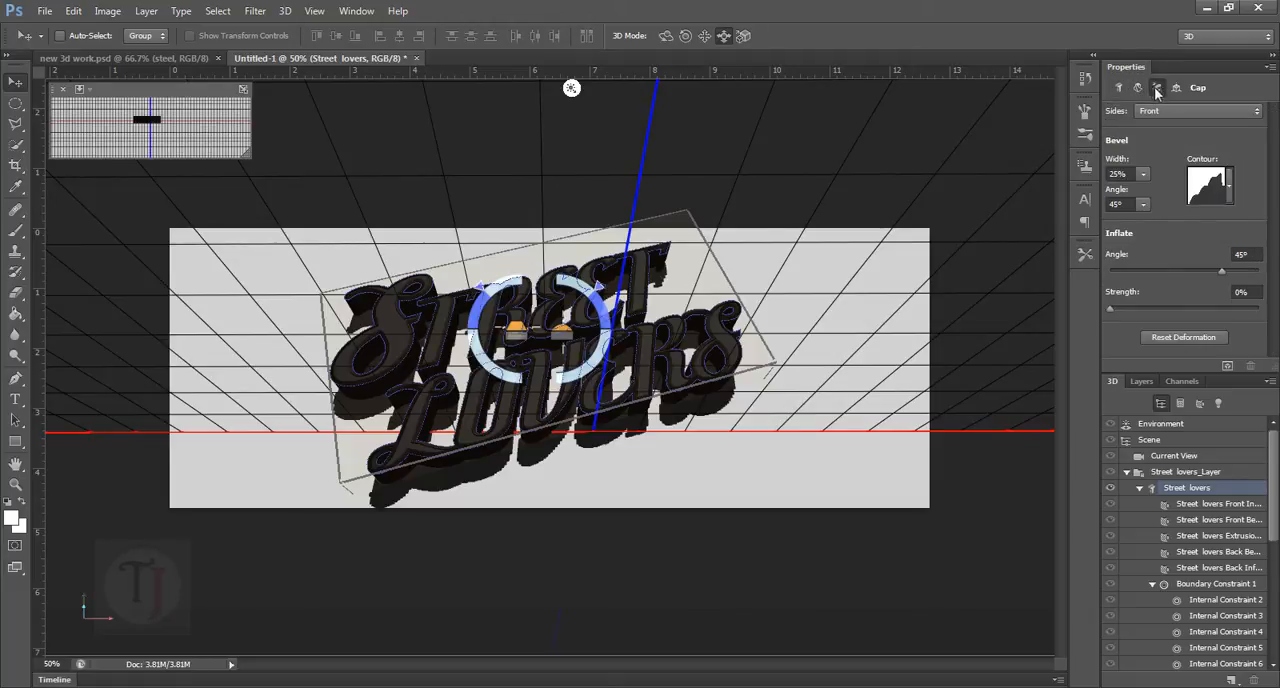
{"action": "left_click", "coordinate": [1208, 175]}
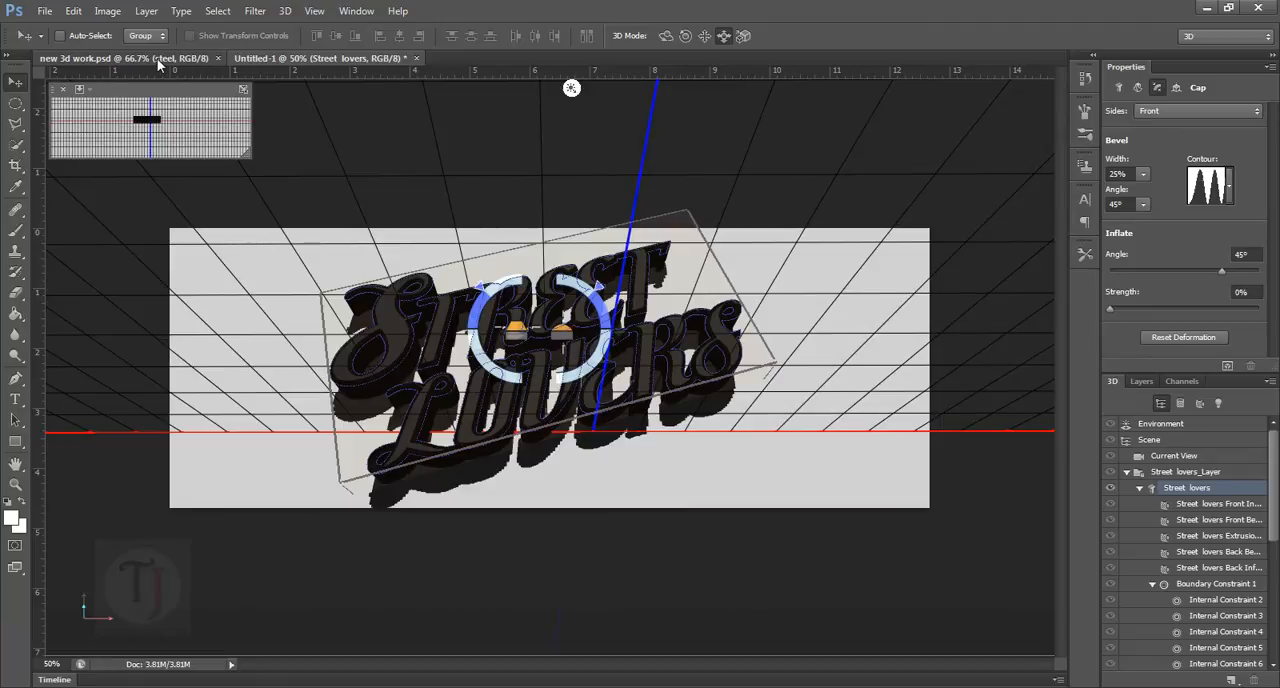
Select the Street lovers materials and apply the silver metal preset
{"action": "left_click", "coordinate": [1116, 87]}
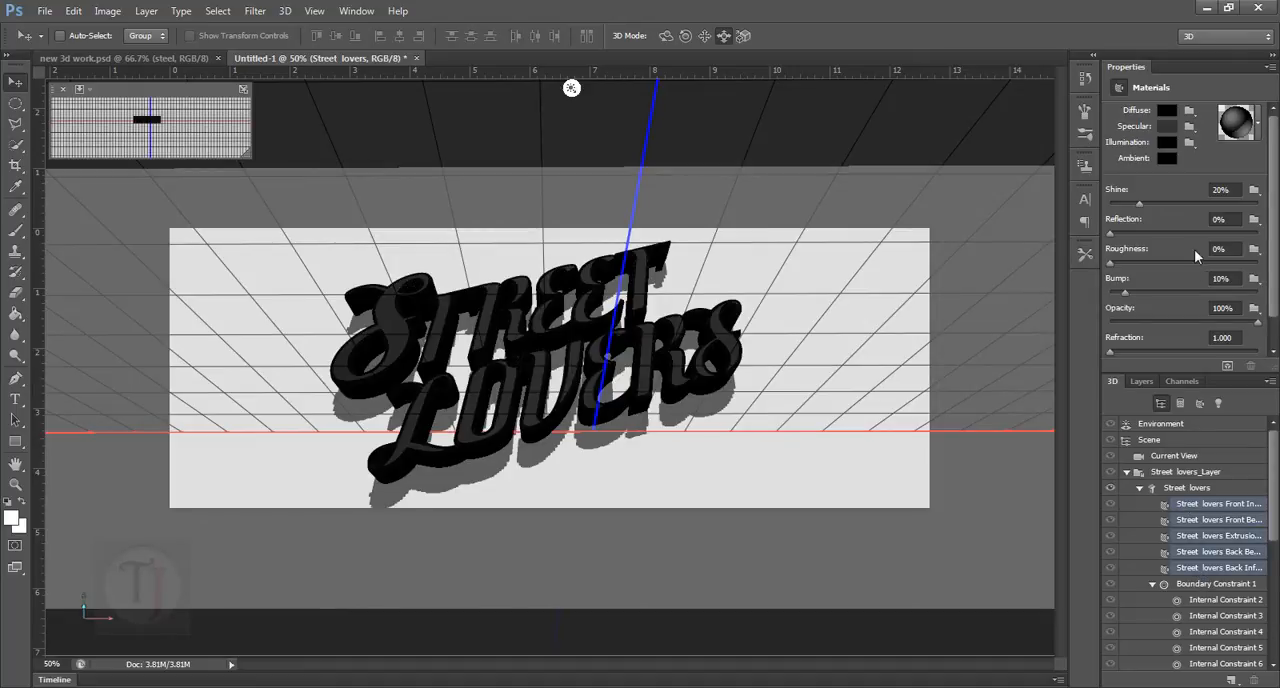
{"action": "left_click", "coordinate": [1237, 113]}
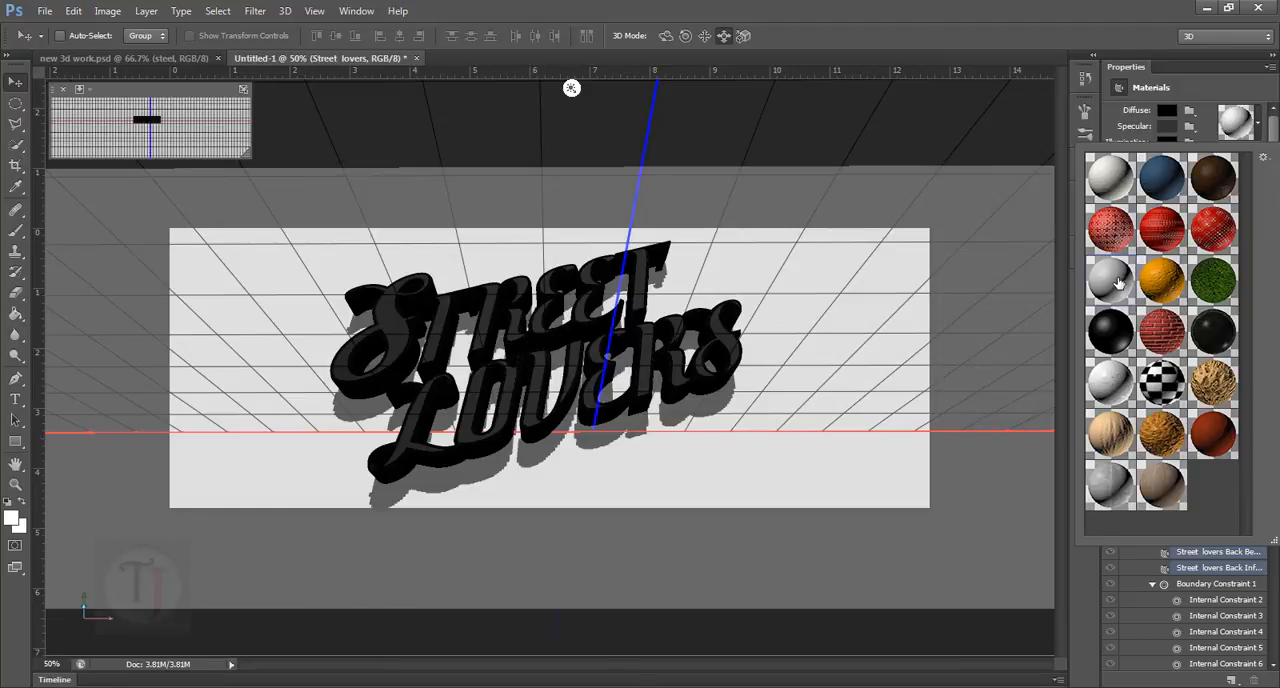
{"action": "left_click", "coordinate": [1114, 283]}
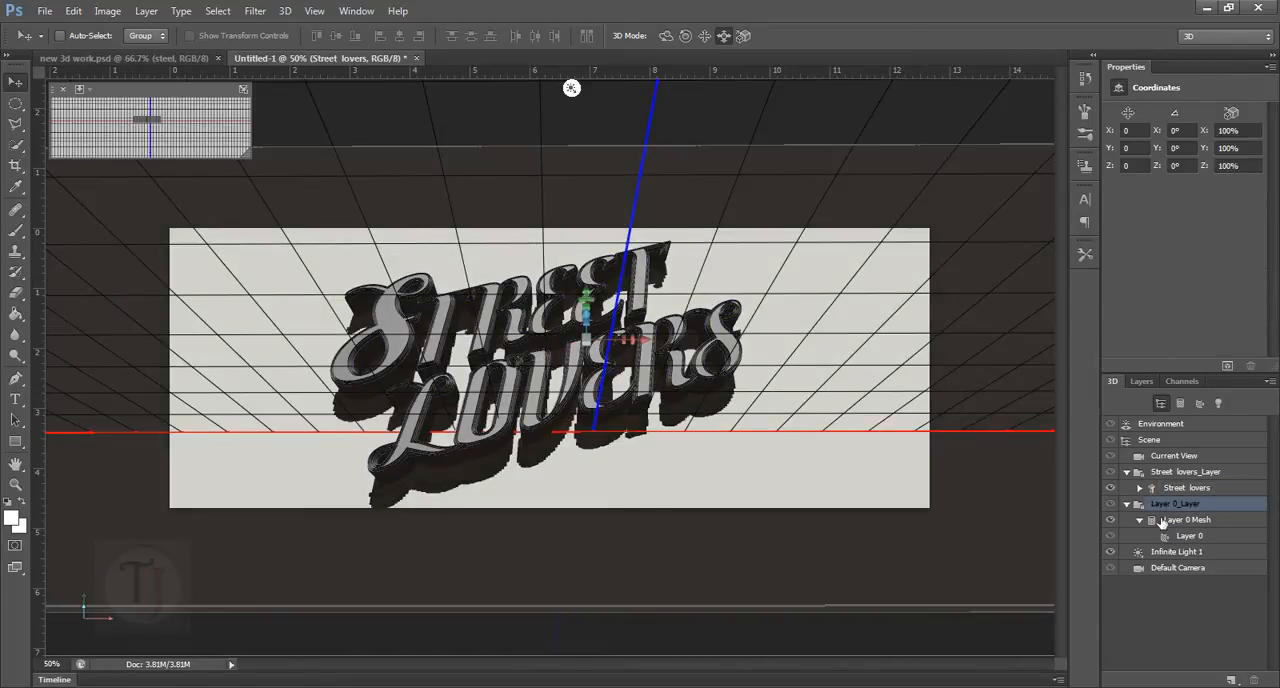
Select Layer 0's mesh material and set Shine 30% and Bump 10%
{"action": "left_click", "coordinate": [1179, 535]}
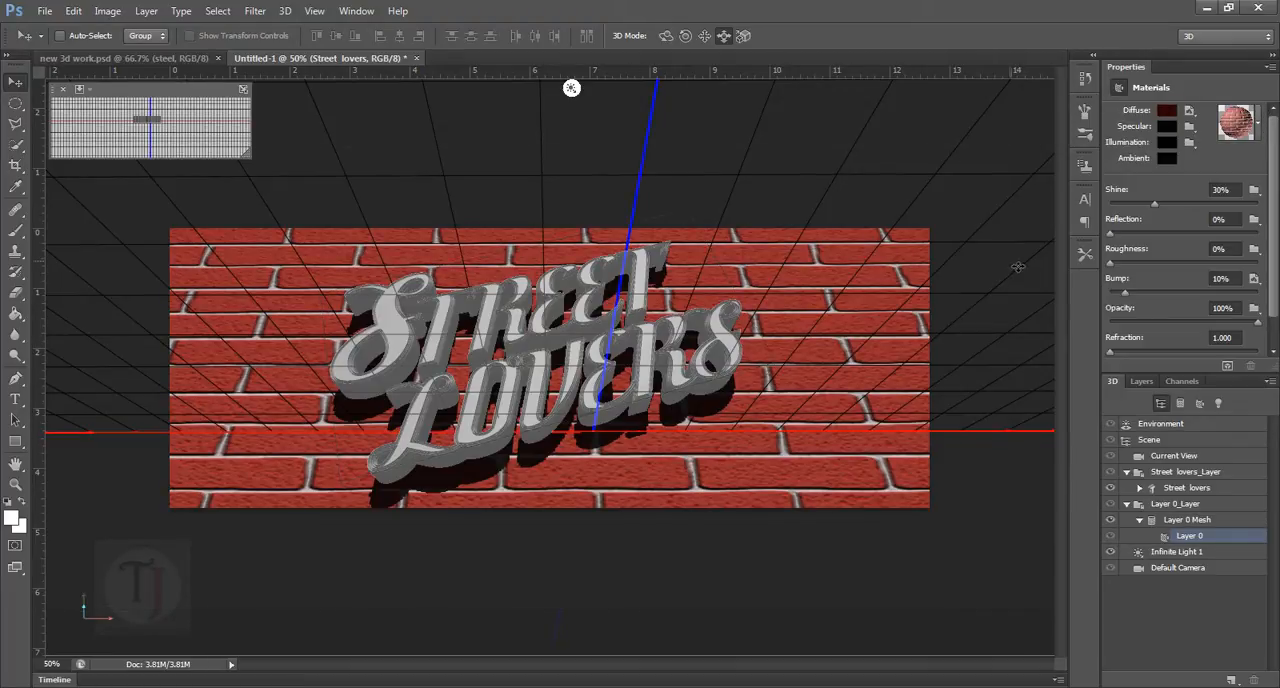
Run 3D > Render on the whole scene
{"action": "left_click", "coordinate": [285, 11]}
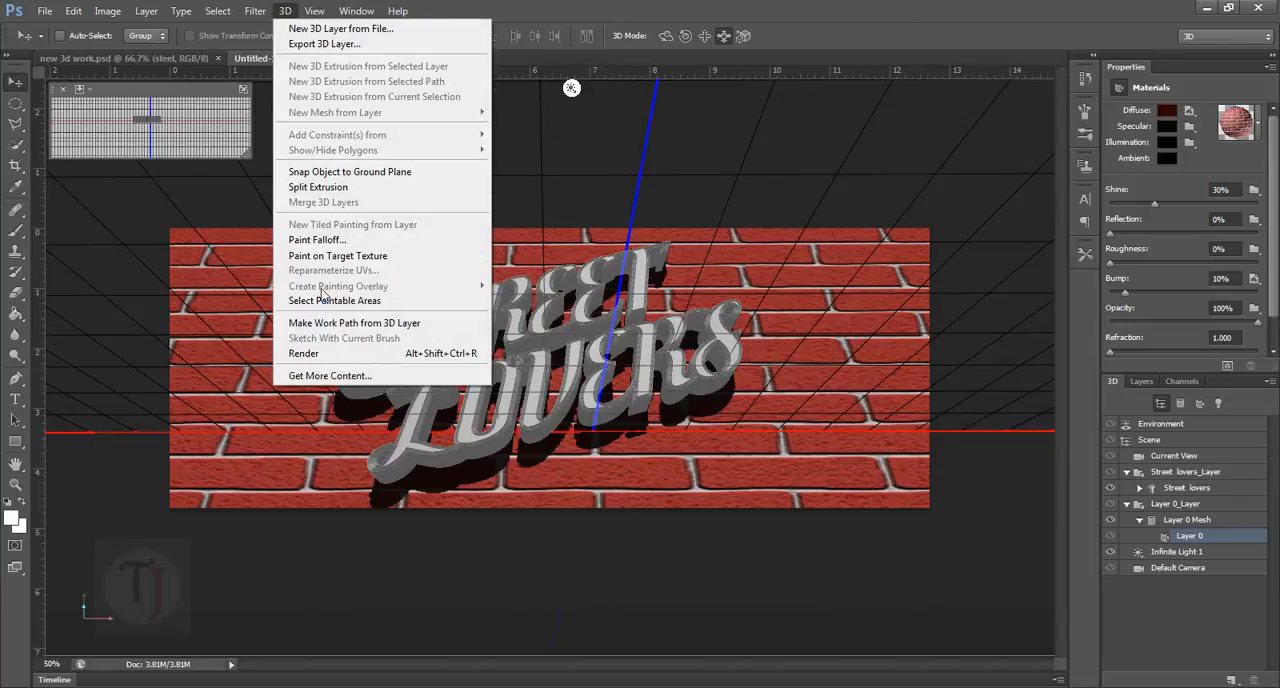
{"action": "left_click", "coordinate": [303, 353]}
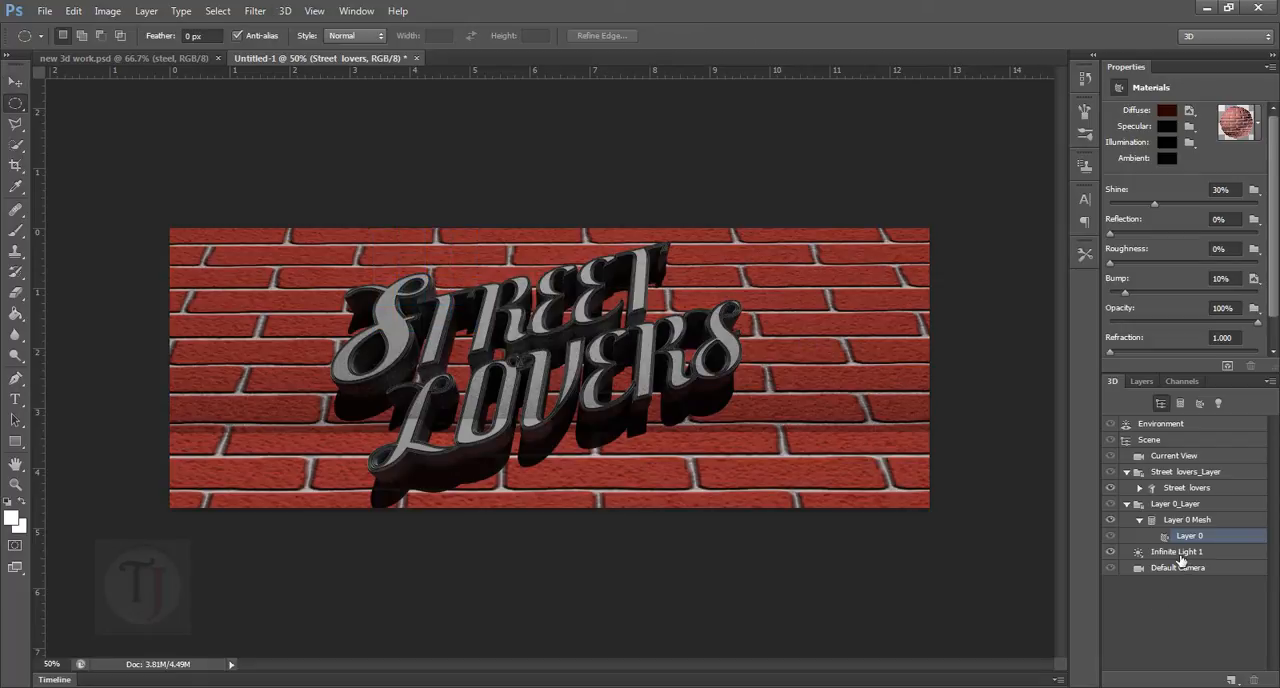
{"action": "mouse_move", "coordinate": [1180, 347]}
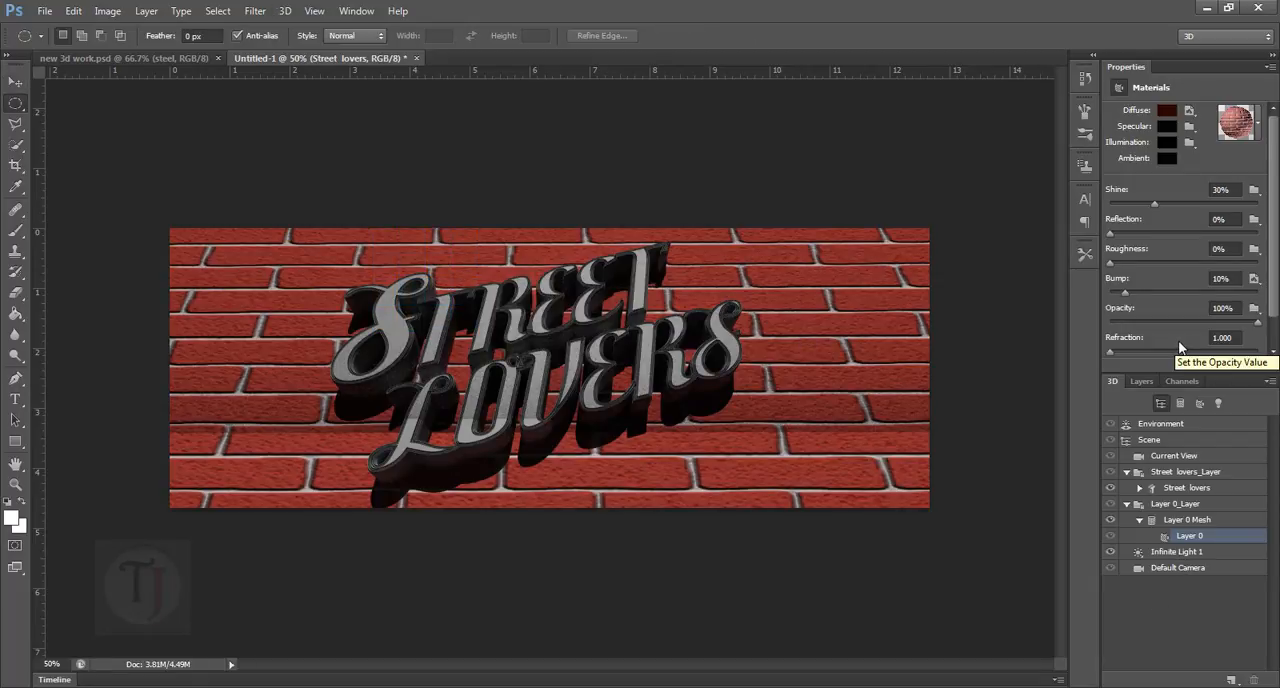
{"action": "mouse_move", "coordinate": [1164, 407]}
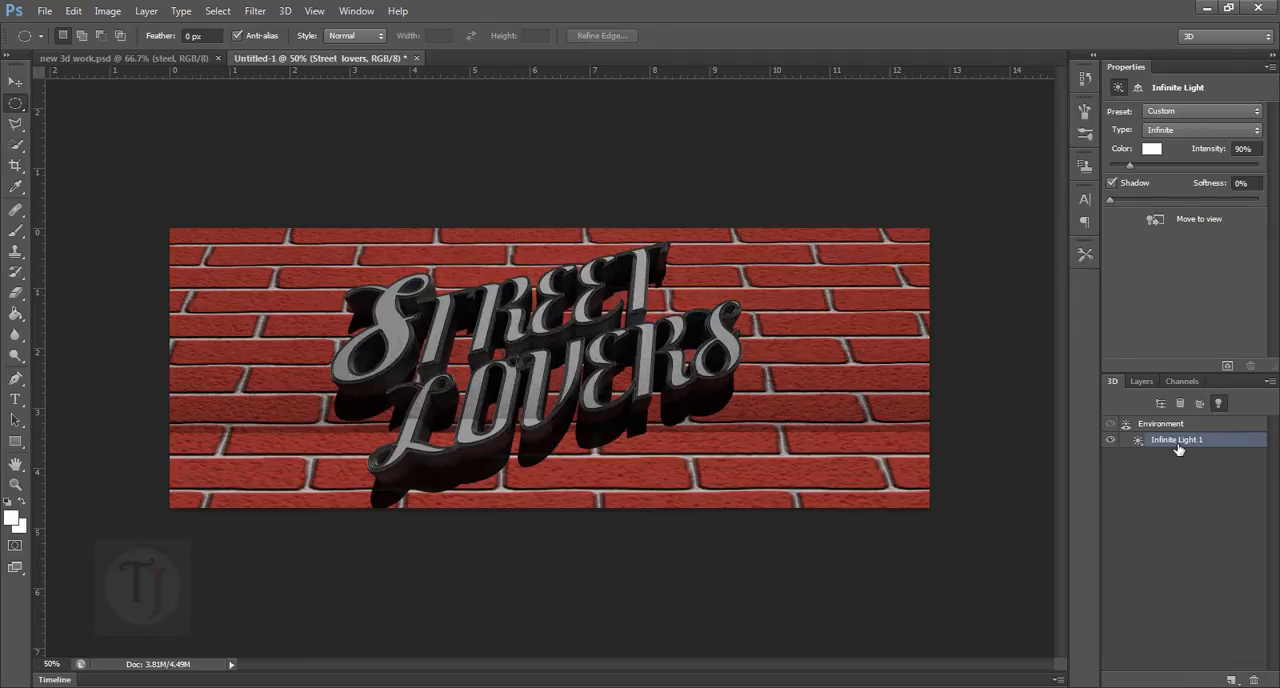
{"action": "mouse_move", "coordinate": [1124, 172]}
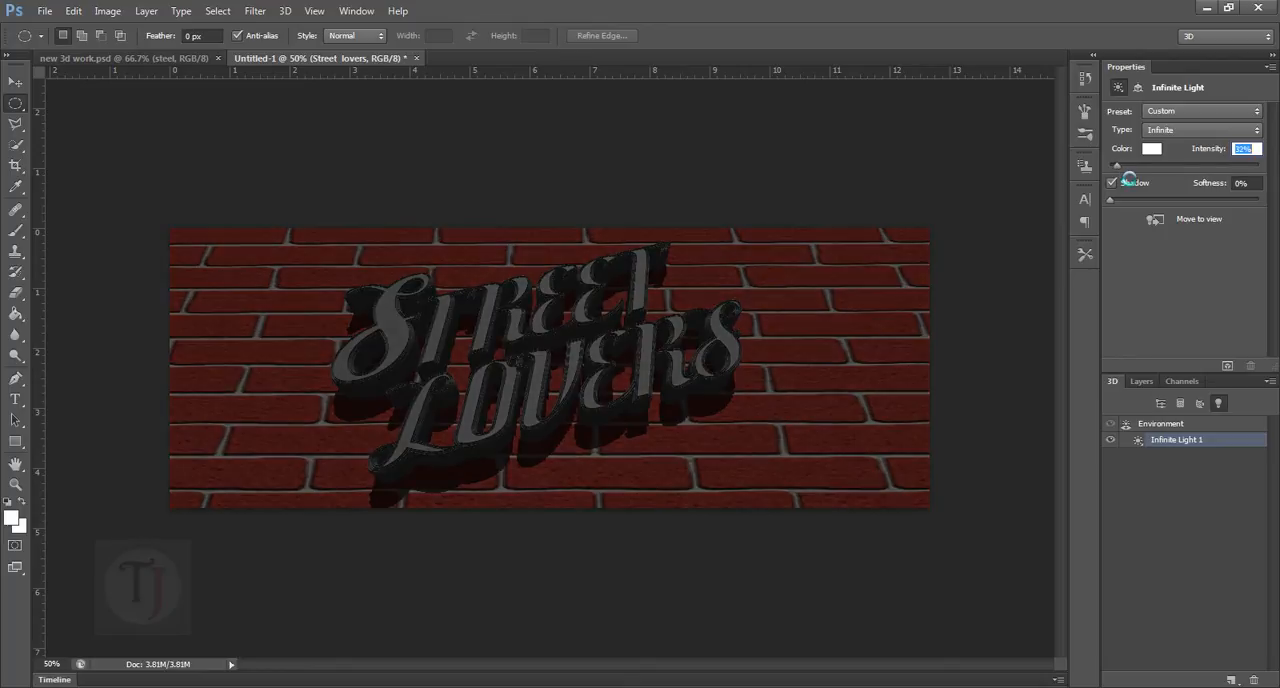
Lower Infinite Light 1's intensity in Properties
{"action": "left_click", "coordinate": [1151, 149]}
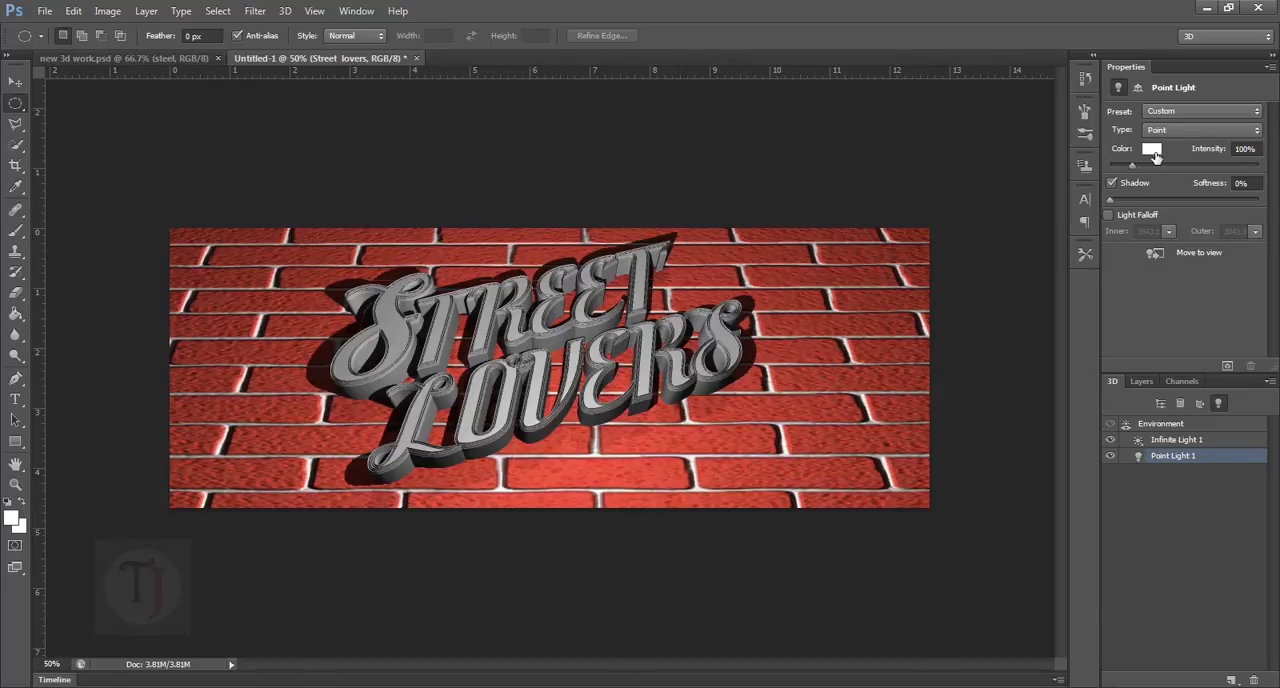
Set the new point light's colour to #fff9a0 and keep it selected
{"action": "left_click", "coordinate": [1151, 148]}
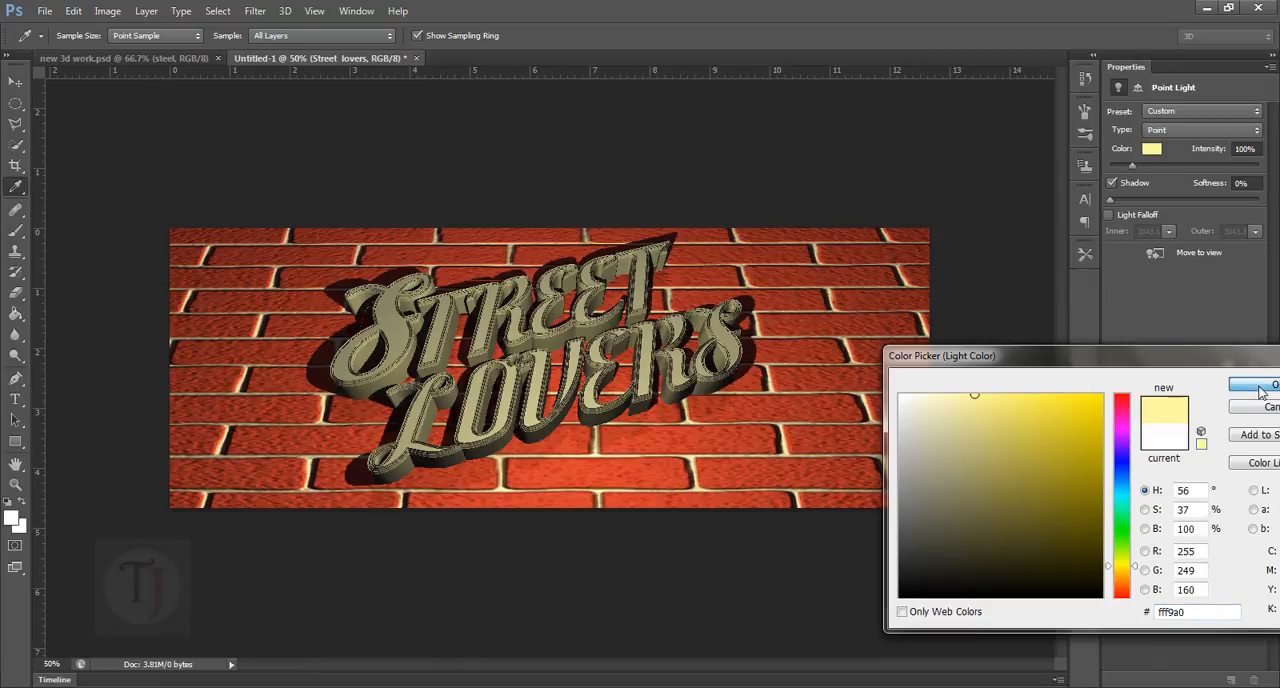
{"action": "left_click", "coordinate": [1271, 385]}
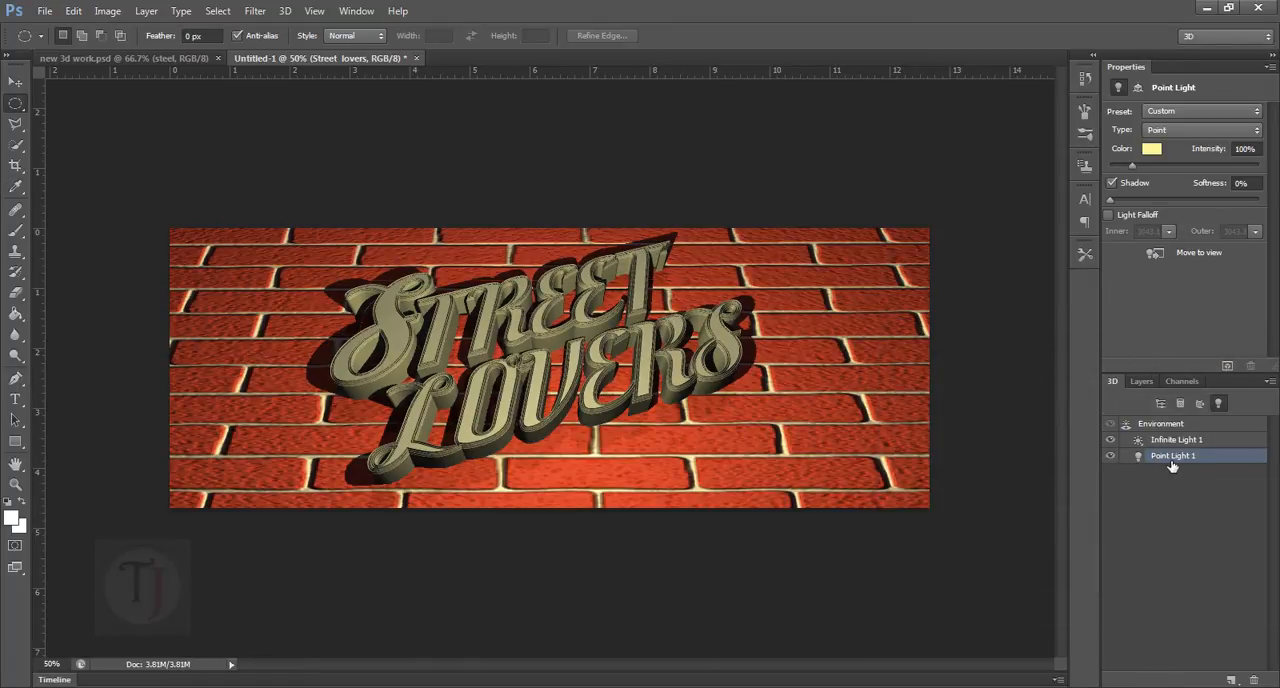
{"action": "left_click", "coordinate": [1110, 214]}
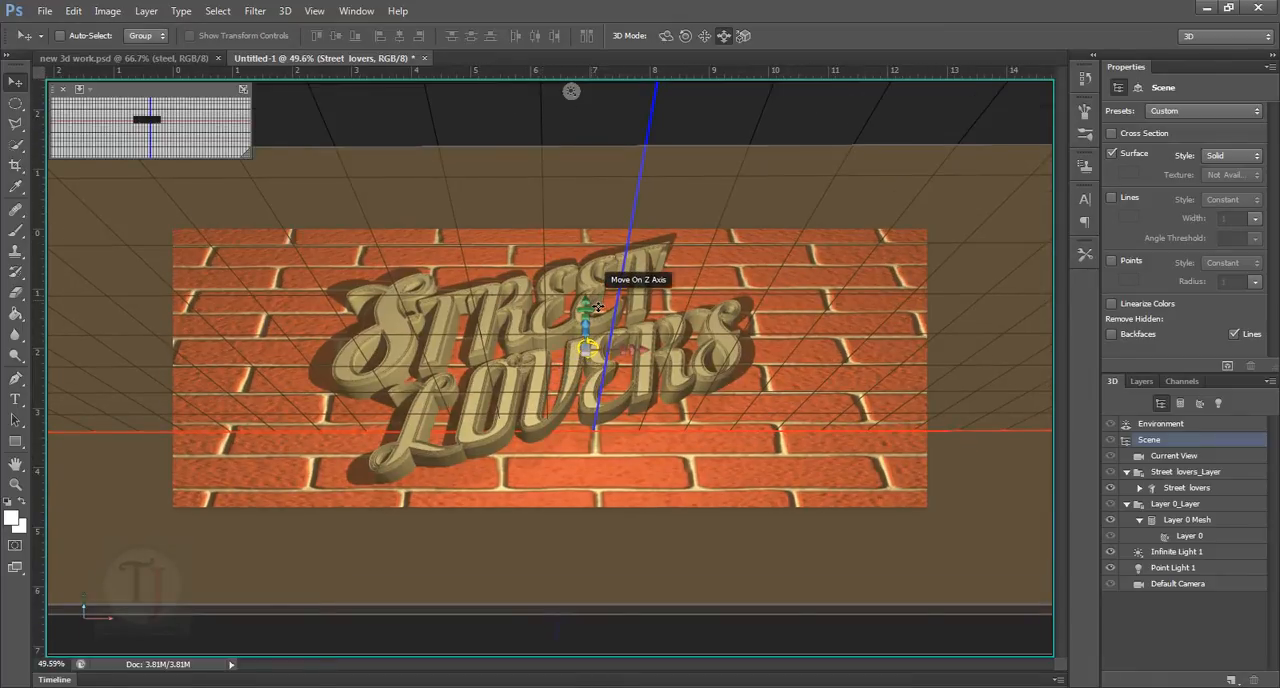
Select Point Light 1 and drag it along Y and Z, lower and forward
{"action": "left_click_drag", "start_coordinate": [588, 310], "coordinate": [588, 360]}
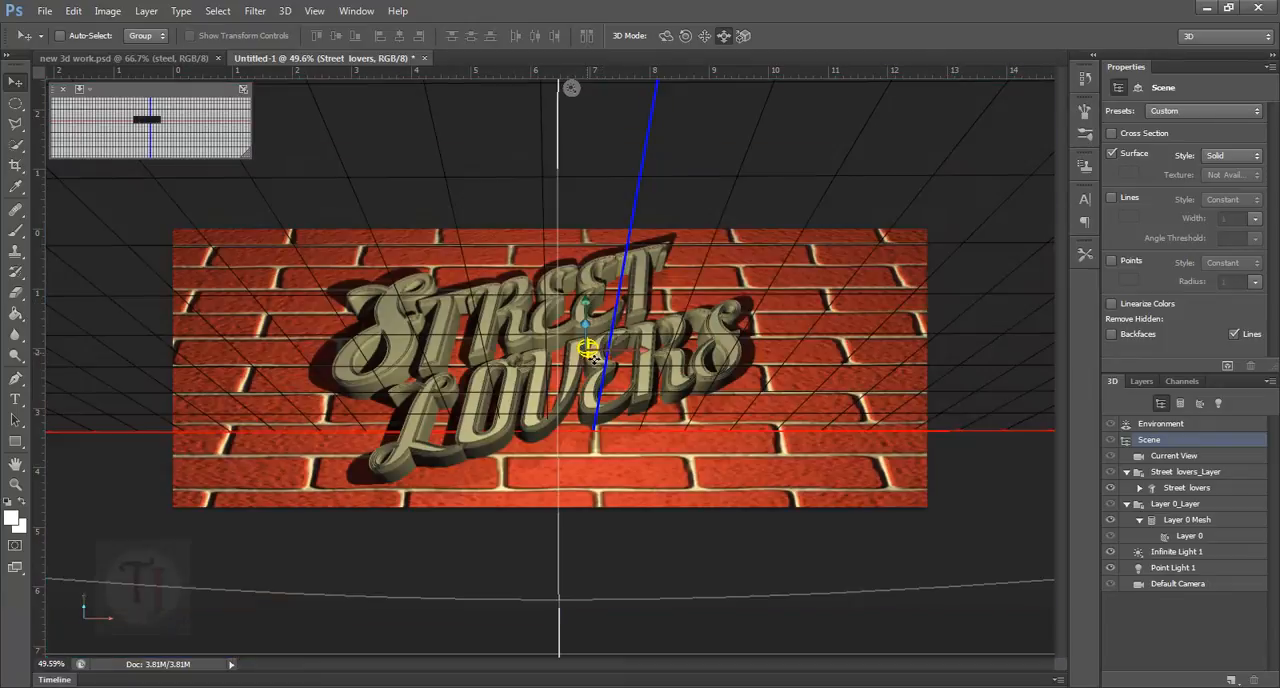
{"action": "left_click", "coordinate": [1181, 568]}
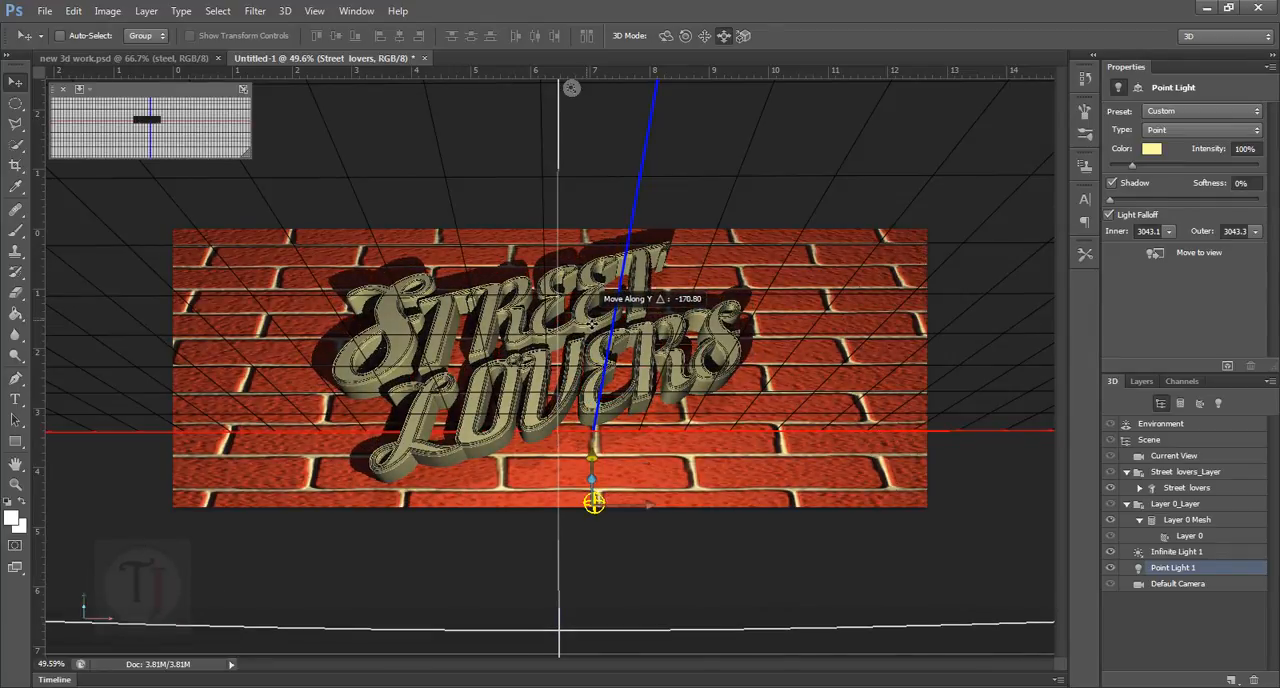
{"action": "left_click_drag", "start_coordinate": [593, 503], "coordinate": [593, 478]}
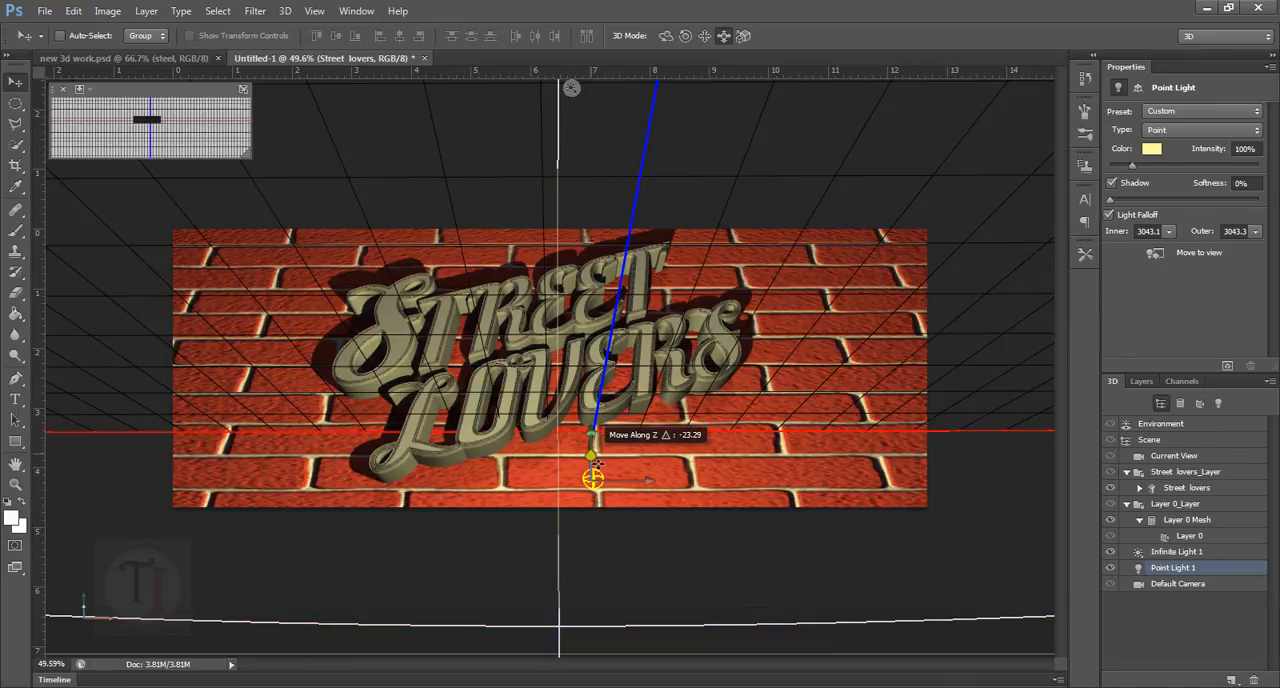
{"action": "left_click_drag", "start_coordinate": [592, 478], "coordinate": [582, 527]}
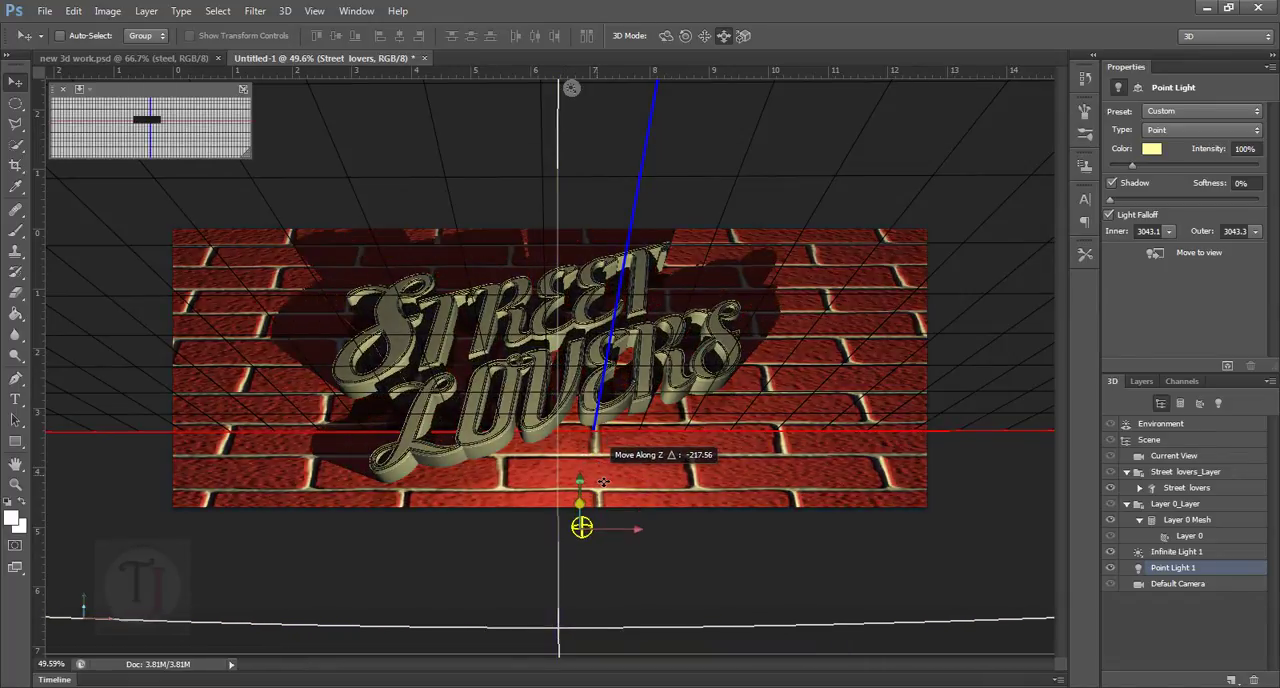
{"action": "left_click_drag", "start_coordinate": [582, 527], "coordinate": [577, 548]}
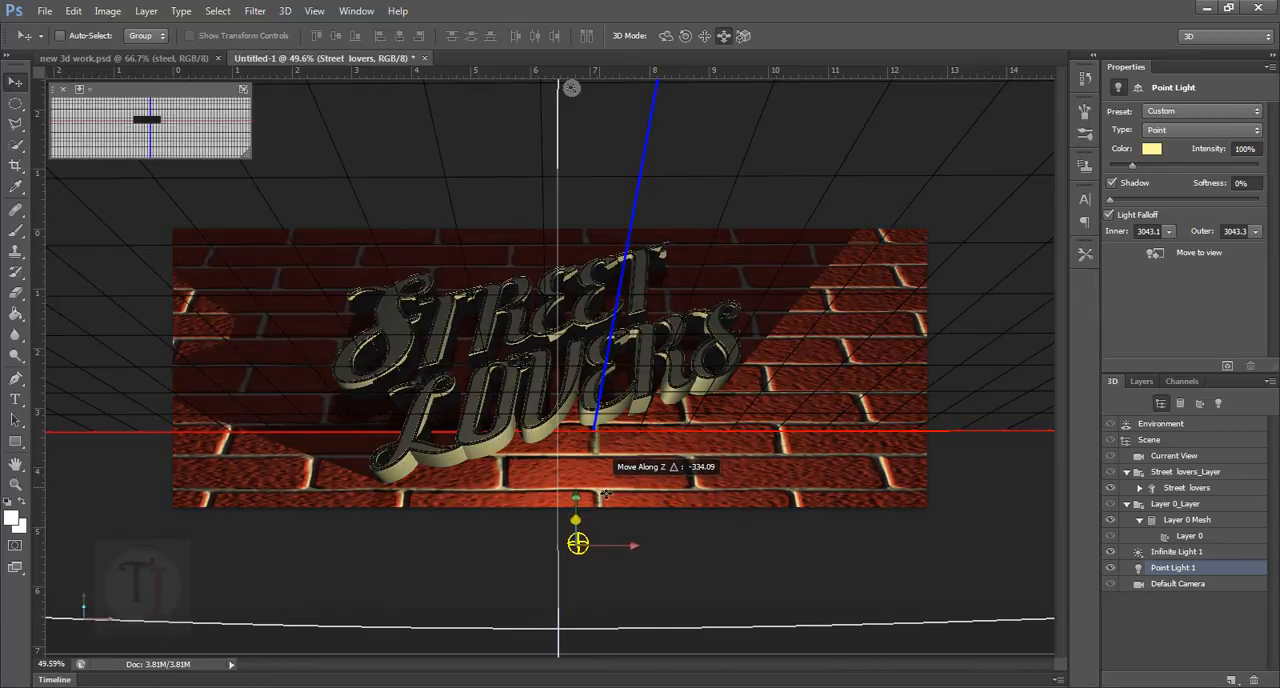
Reposition the point light higher over the brick wall and raise its brightness toward 220%
{"action": "left_click_drag", "start_coordinate": [577, 545], "coordinate": [578, 540]}
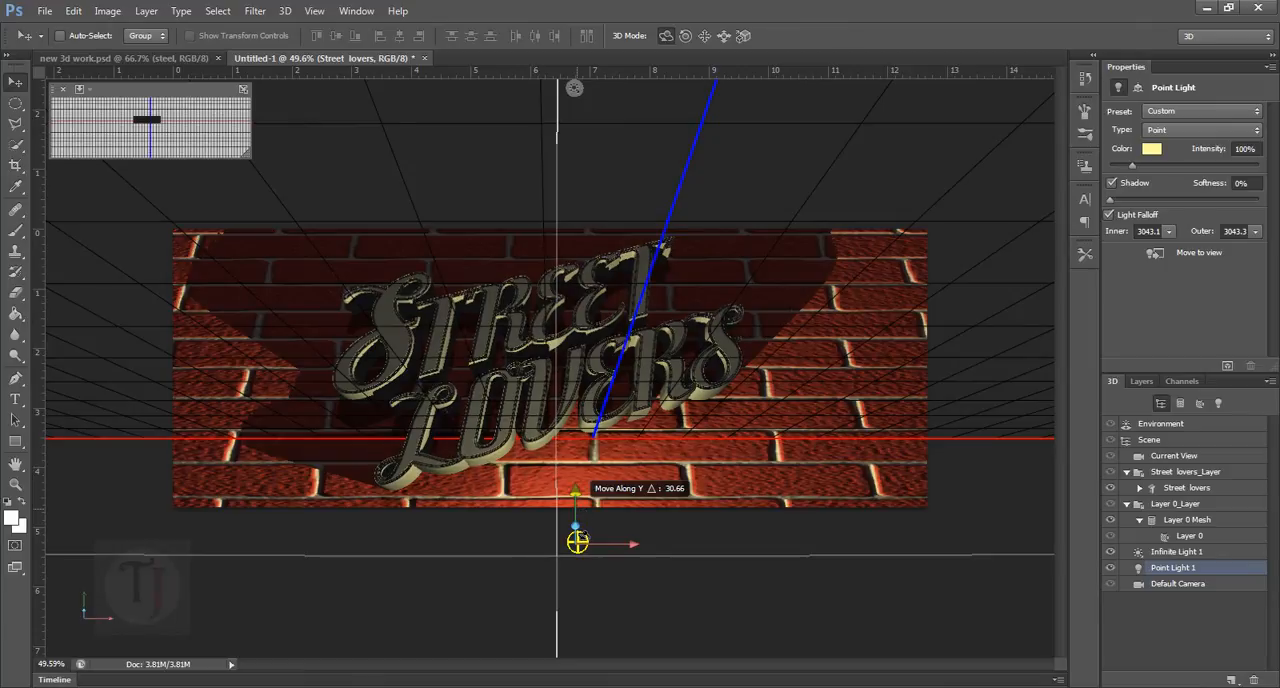
{"action": "left_click_drag", "start_coordinate": [575, 490], "coordinate": [575, 545]}
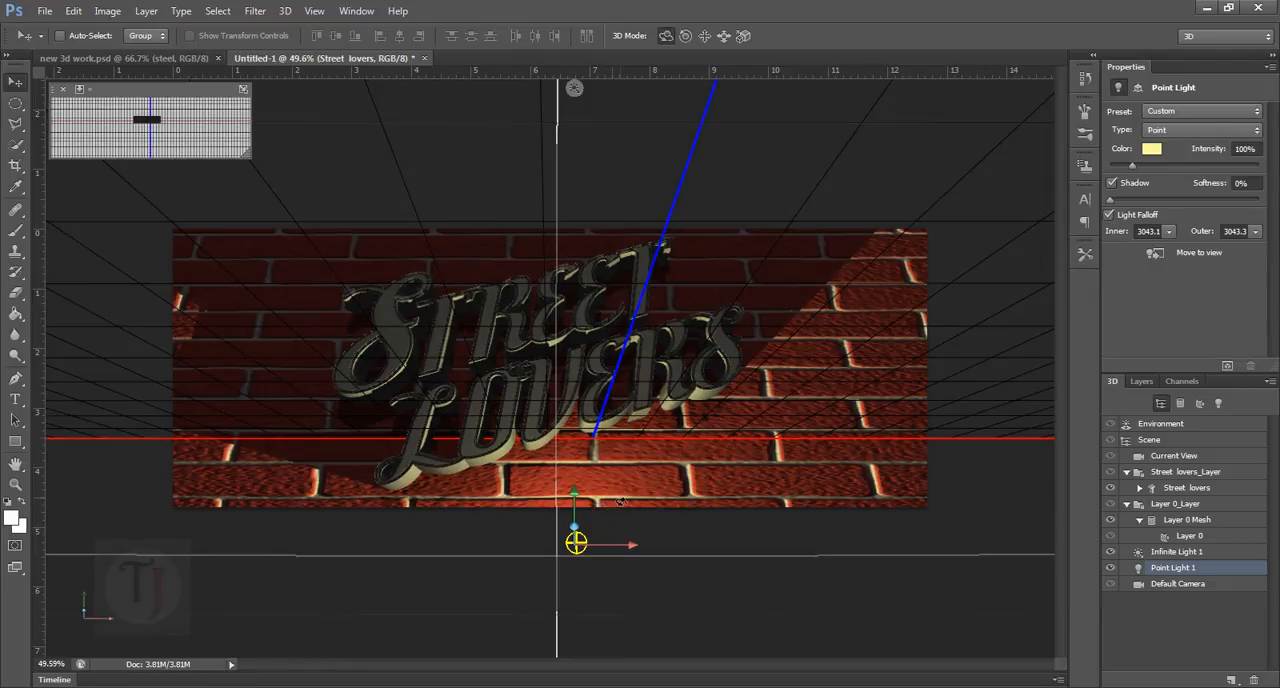
{"action": "left_click_drag", "start_coordinate": [575, 543], "coordinate": [607, 523]}
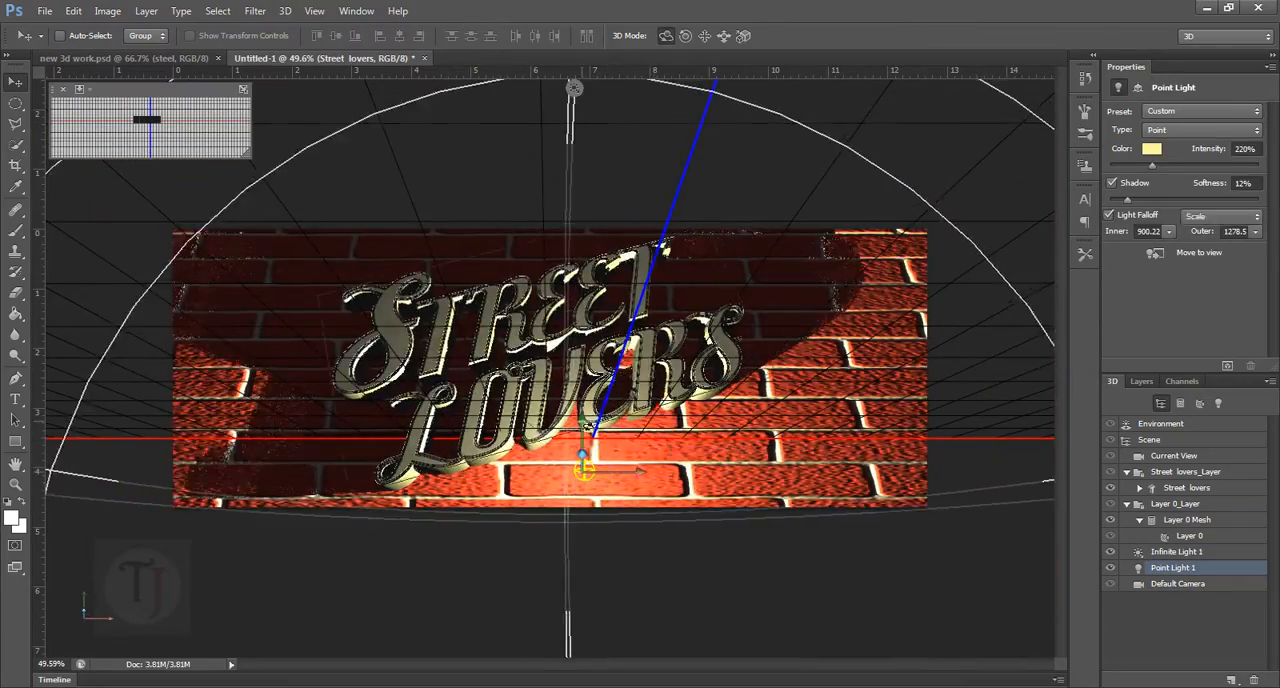
{"action": "left_click", "coordinate": [1177, 552]}
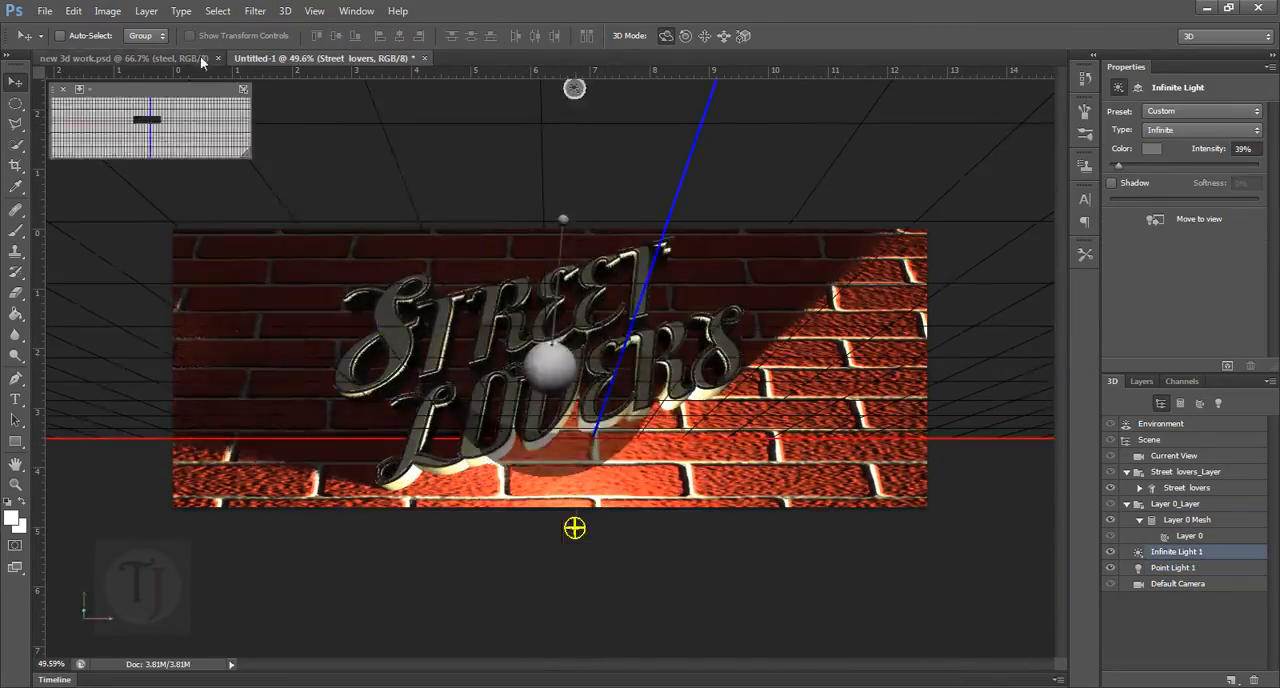